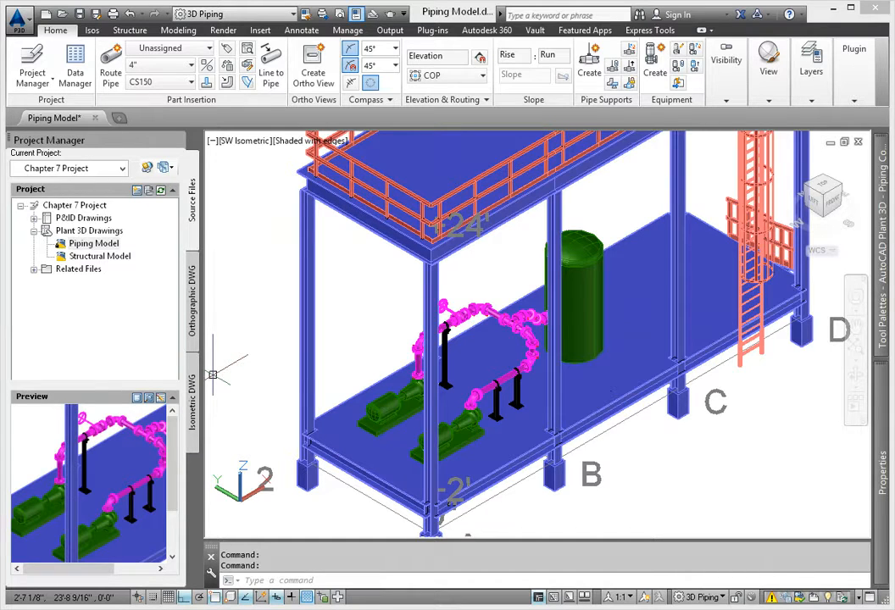
- Reach Project Setup for the Chapter 7 Project from the Project Manager actions
{"action": "left_click", "coordinate": [92, 30]}
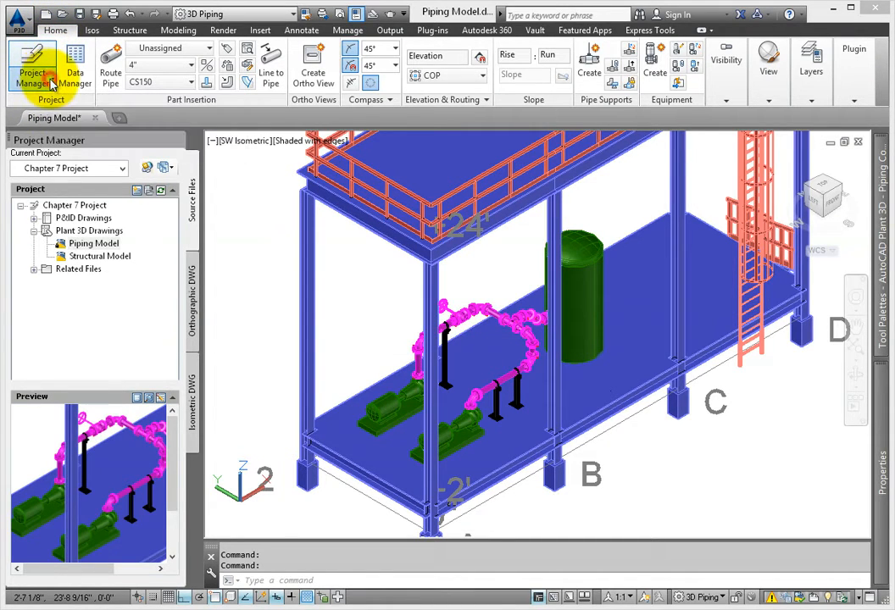
{"action": "left_click", "coordinate": [31, 65]}
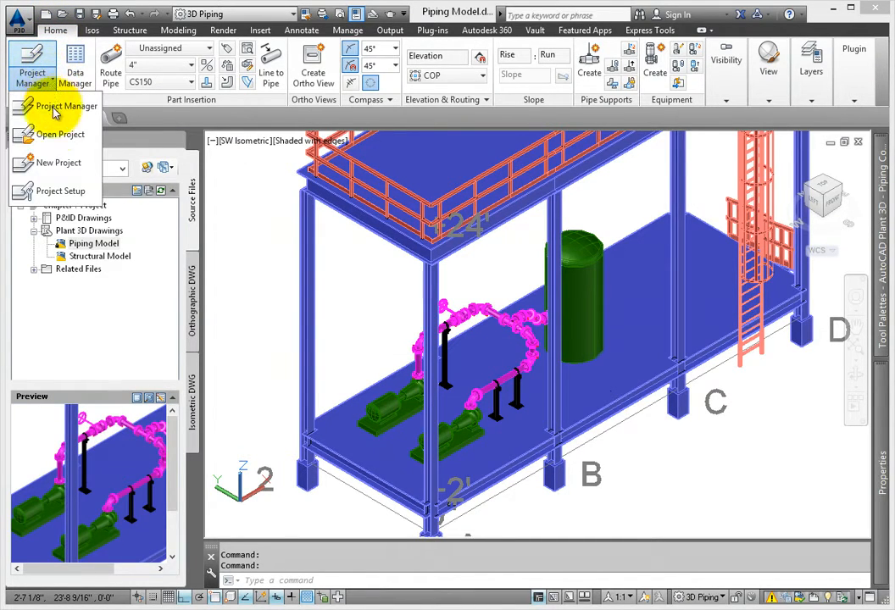
{"action": "mouse_move", "coordinate": [59, 190]}
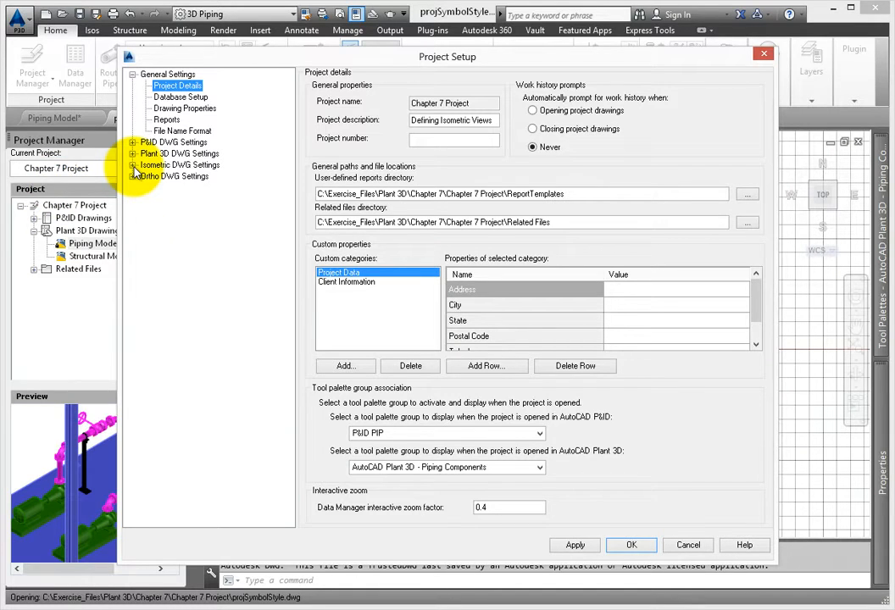
- In Iso Style Setup choose Final_ANSI-C and move to its Annotations settings
{"action": "left_click", "coordinate": [133, 164]}
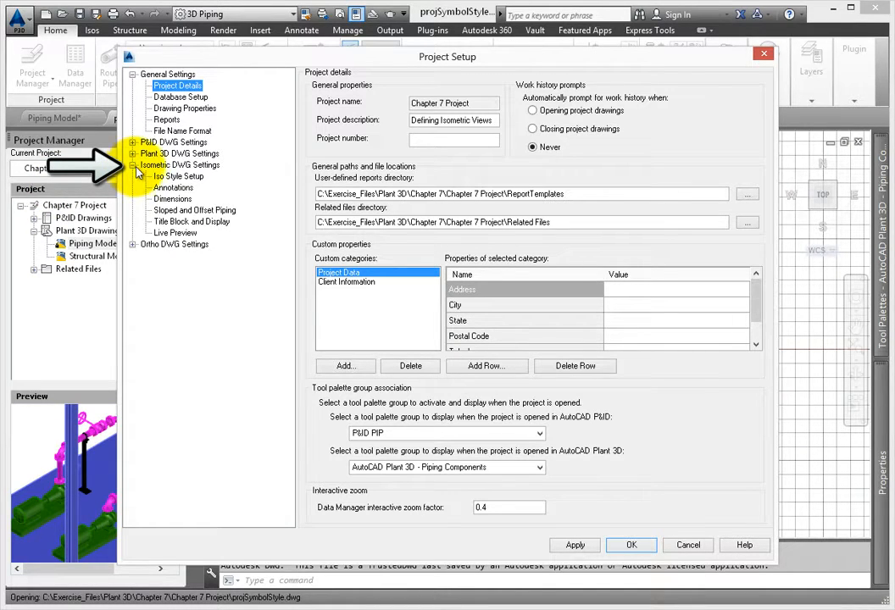
{"action": "left_click", "coordinate": [177, 175]}
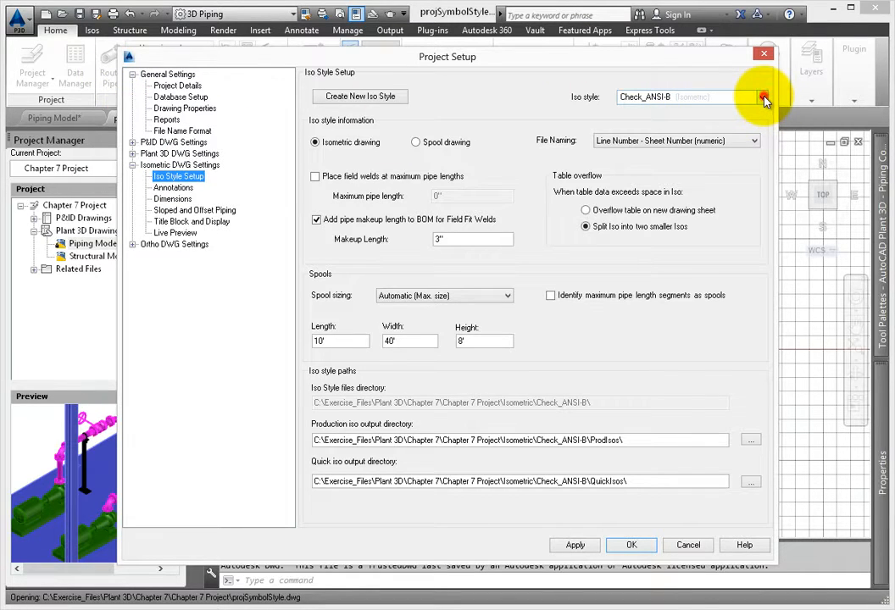
{"action": "left_click", "coordinate": [763, 97]}
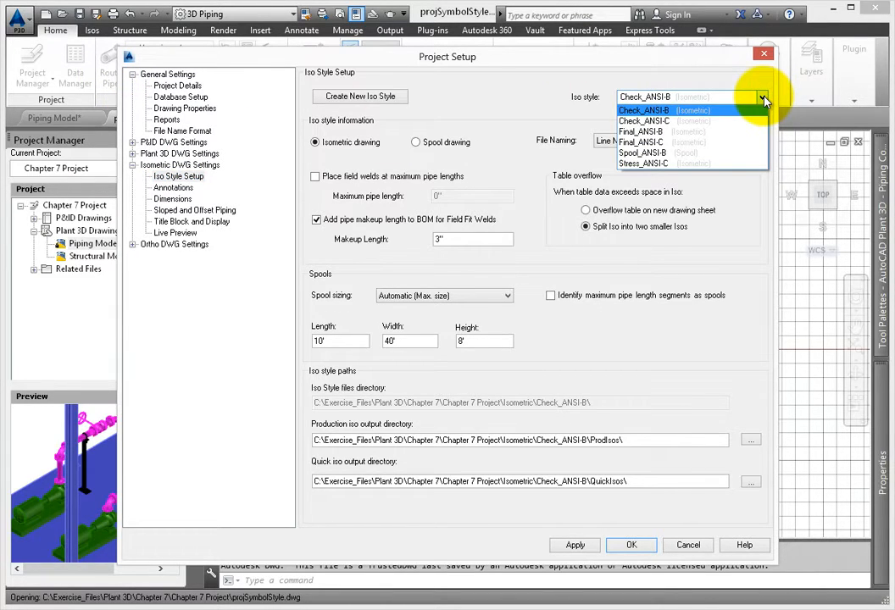
{"action": "left_click", "coordinate": [644, 132]}
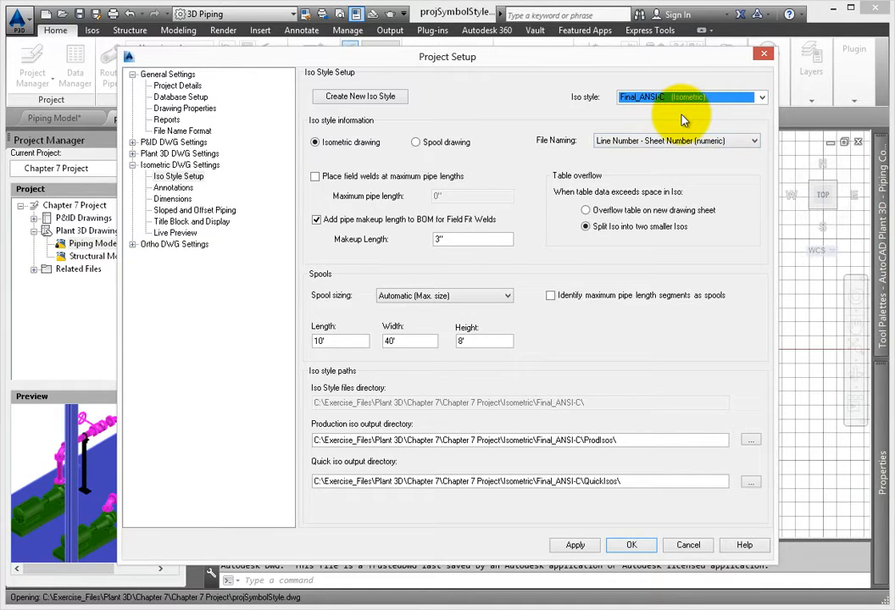
{"action": "left_click", "coordinate": [173, 186]}
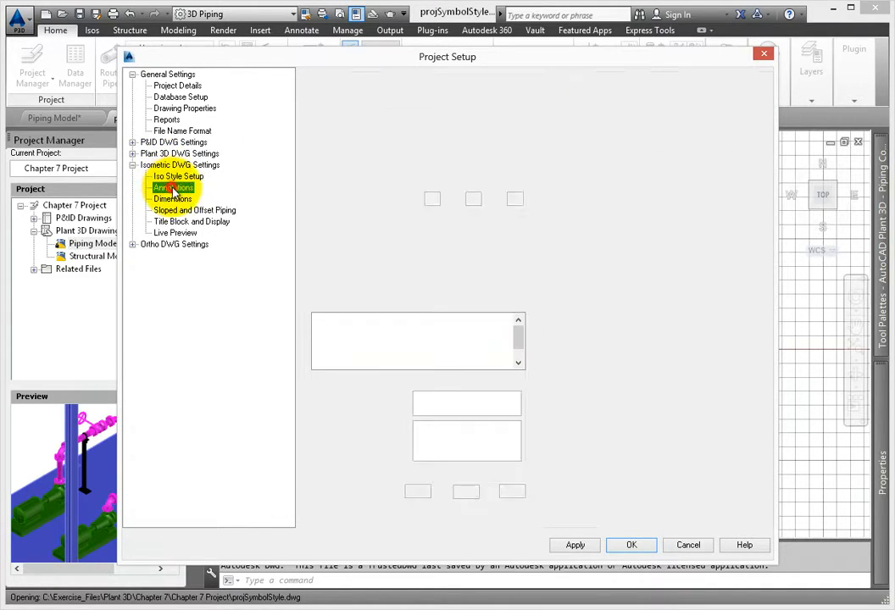
- Leave Append coordinates and elevation unchecked for Final_ANSI-C annotations after toggling it
{"action": "left_click", "coordinate": [173, 186]}
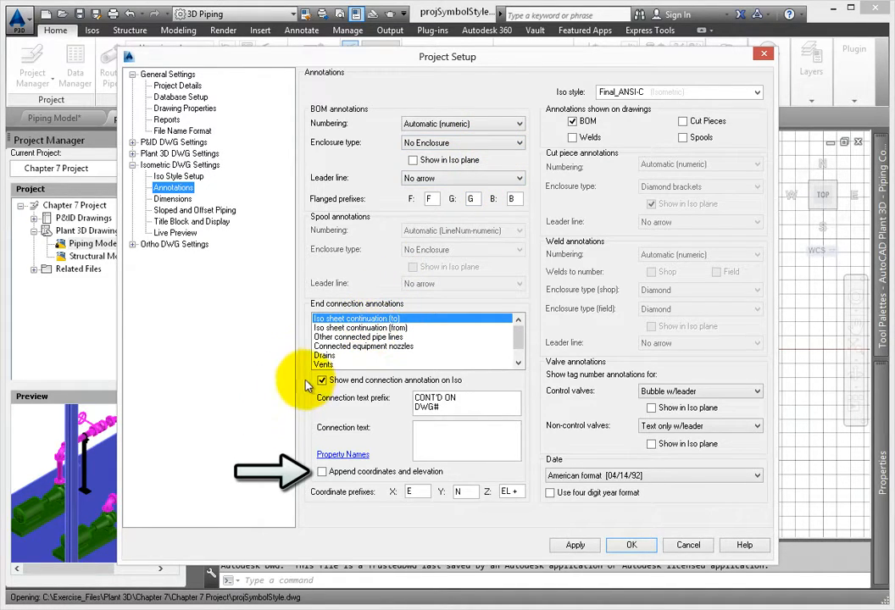
{"action": "left_click", "coordinate": [322, 471]}
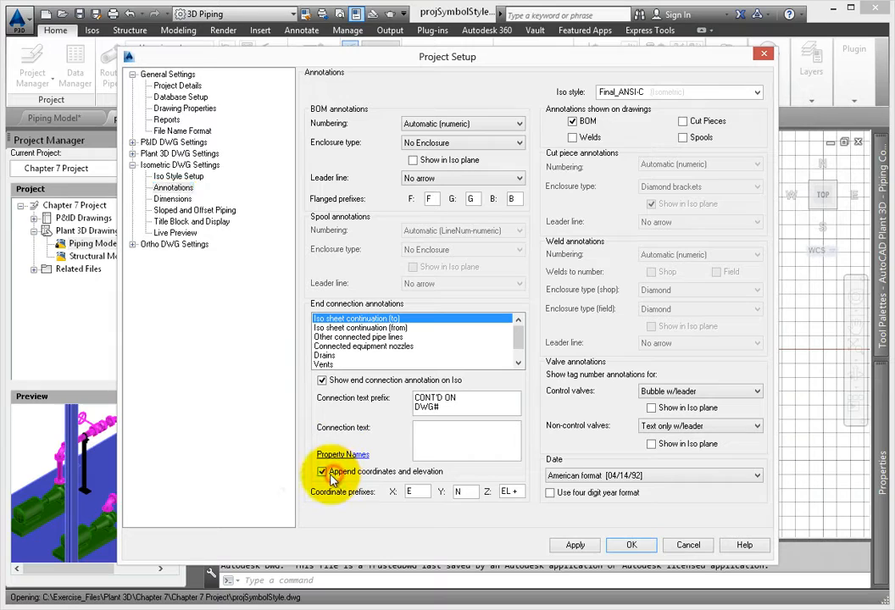
{"action": "left_click", "coordinate": [322, 471]}
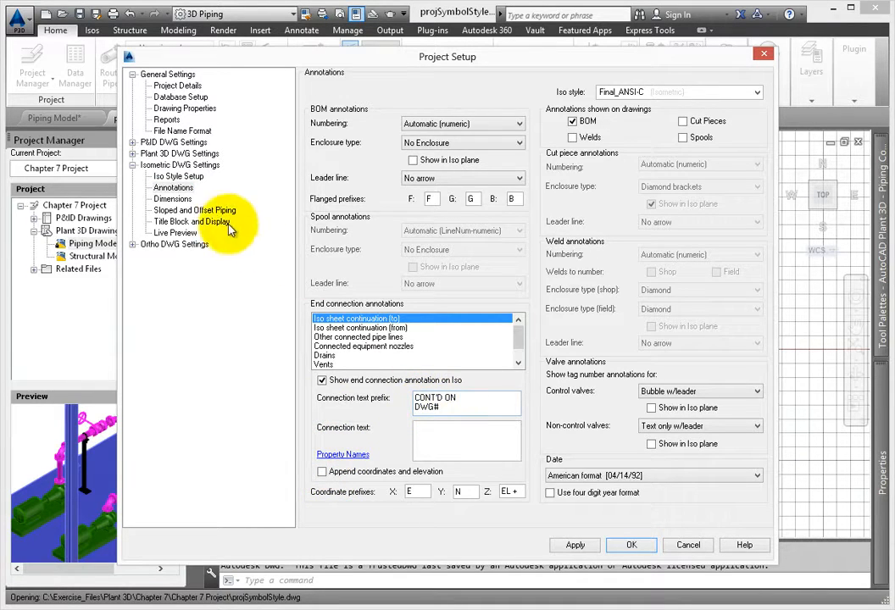
- Enable string type dimensions alongside end-to-end dimensions for Final_ANSI-C
{"action": "left_click", "coordinate": [173, 198]}
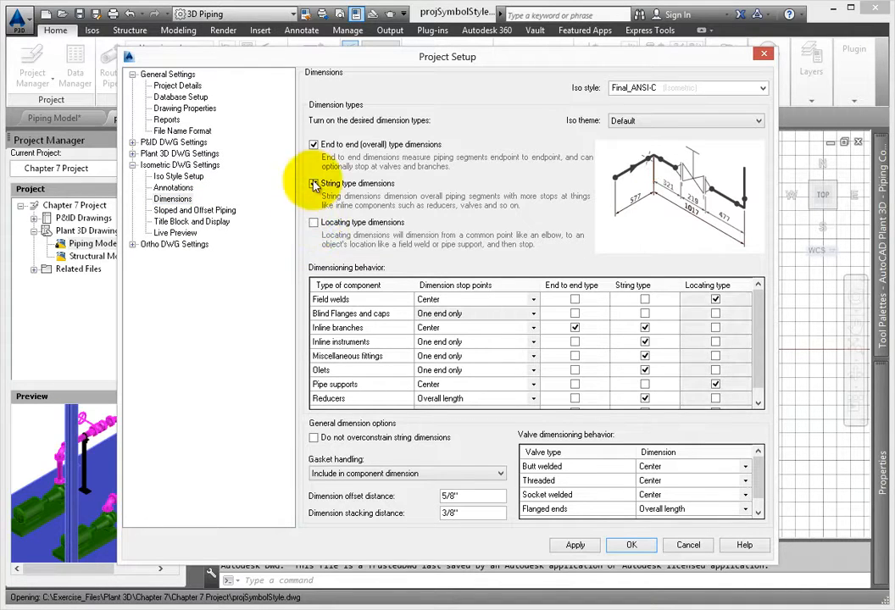
{"action": "left_click", "coordinate": [315, 183]}
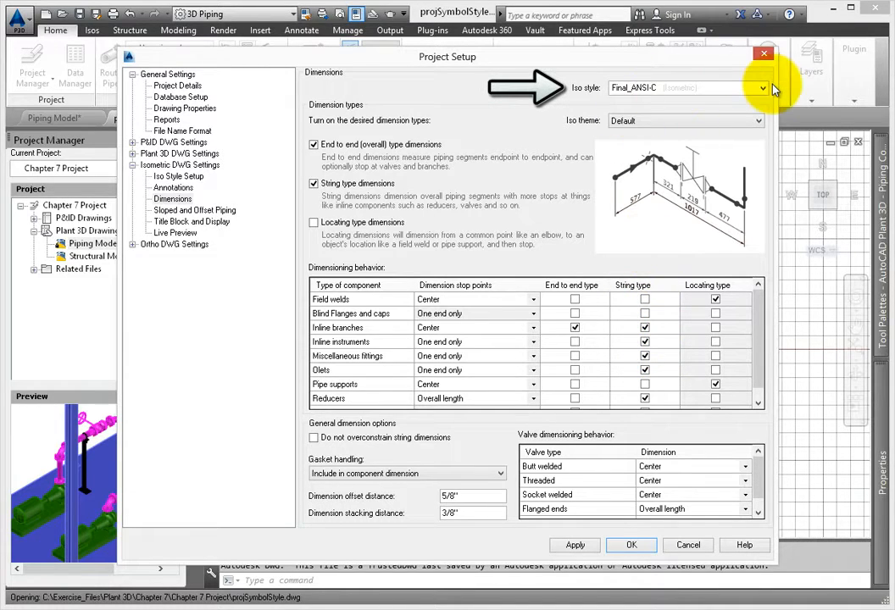
- For Spool_ANSI-B turn BOM annotations off, review its dimensions, and accept Project Setup with OK
{"action": "left_click", "coordinate": [759, 88]}
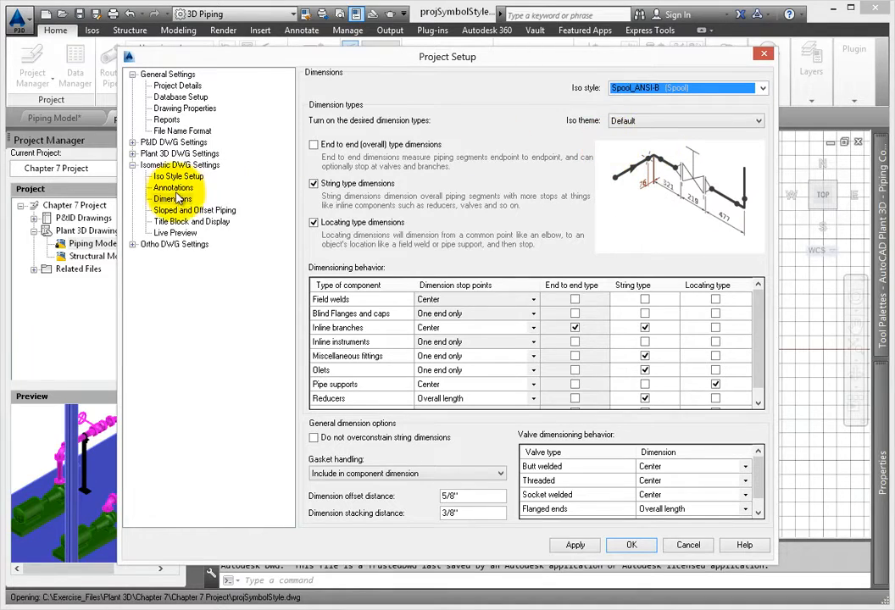
{"action": "left_click", "coordinate": [173, 186]}
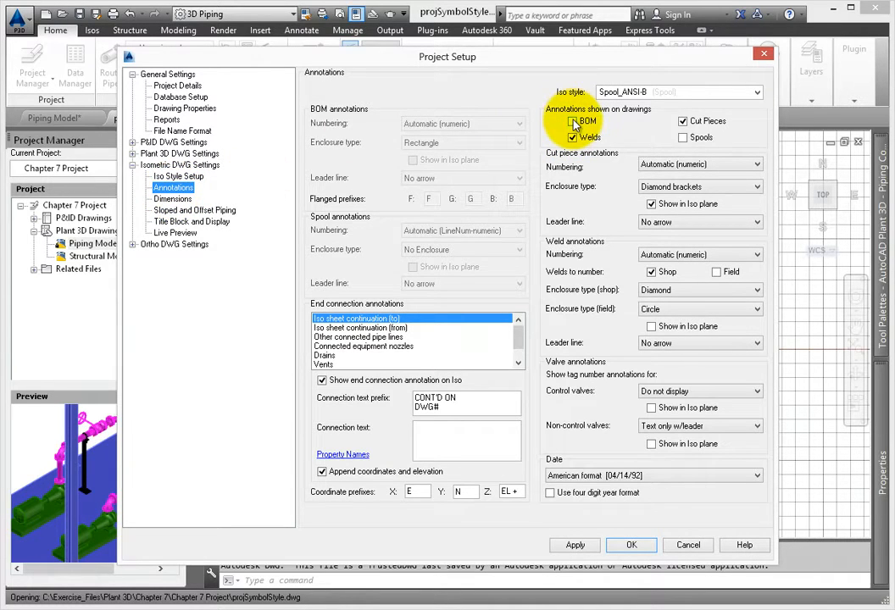
{"action": "left_click", "coordinate": [573, 137]}
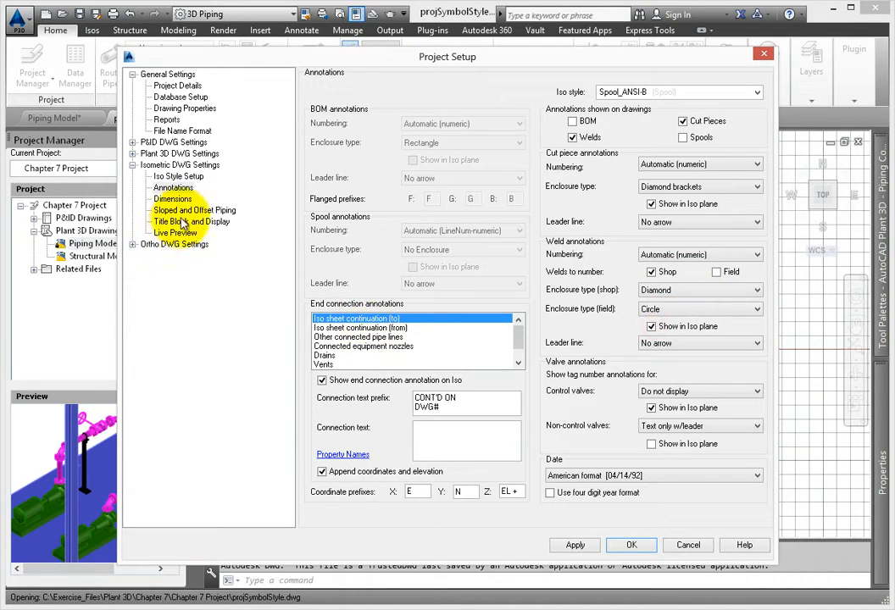
{"action": "left_click", "coordinate": [173, 198]}
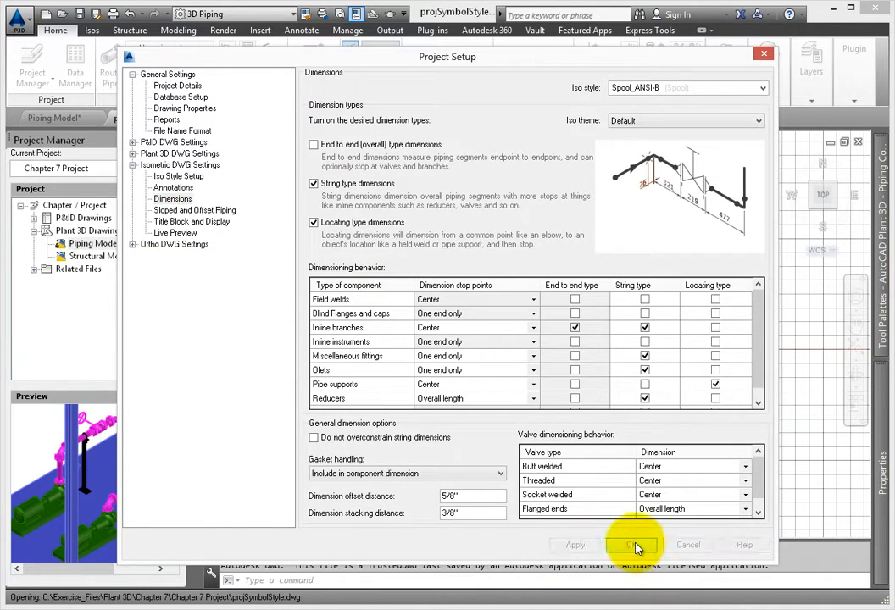
{"action": "left_click", "coordinate": [633, 546]}
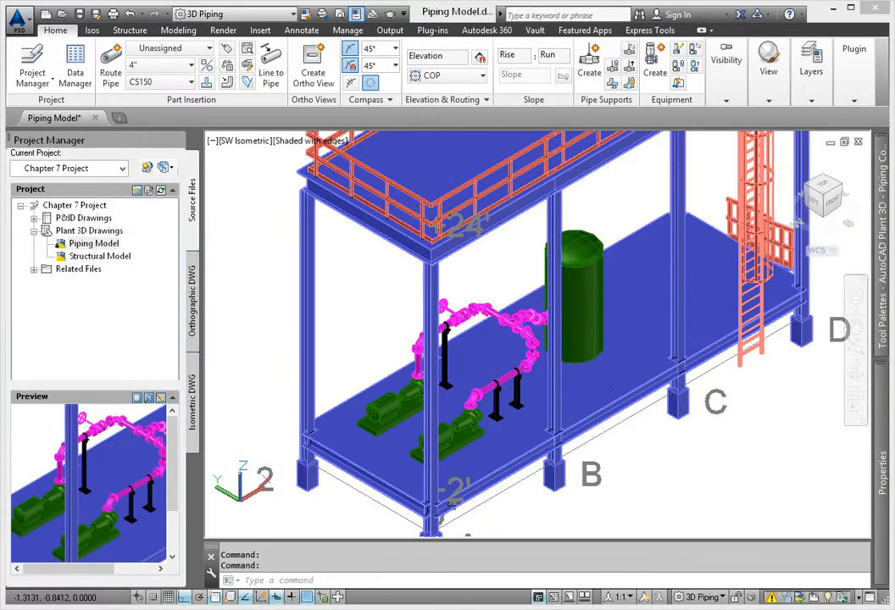
- Start Production Iso from the Isos ribbon, listing lines 100 and 100-B
{"action": "left_click", "coordinate": [92, 31]}
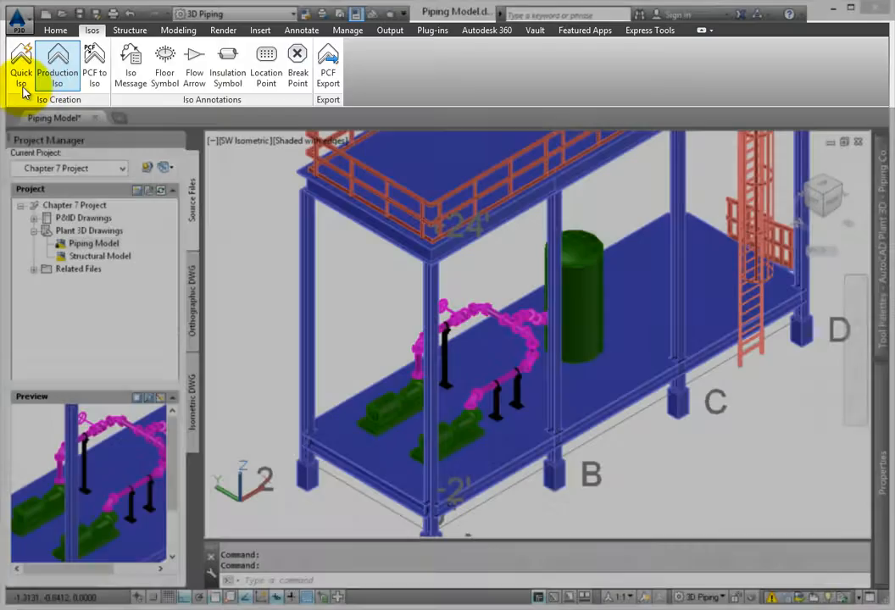
{"action": "left_click", "coordinate": [58, 66]}
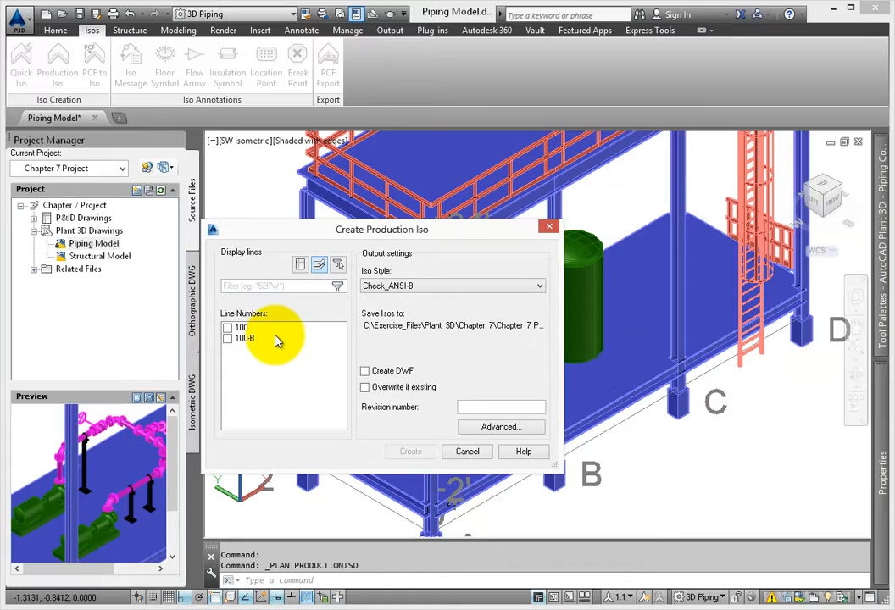
- Select all line numbers and set the production iso style to Final_ANSI-C
{"action": "left_click", "coordinate": [227, 329]}
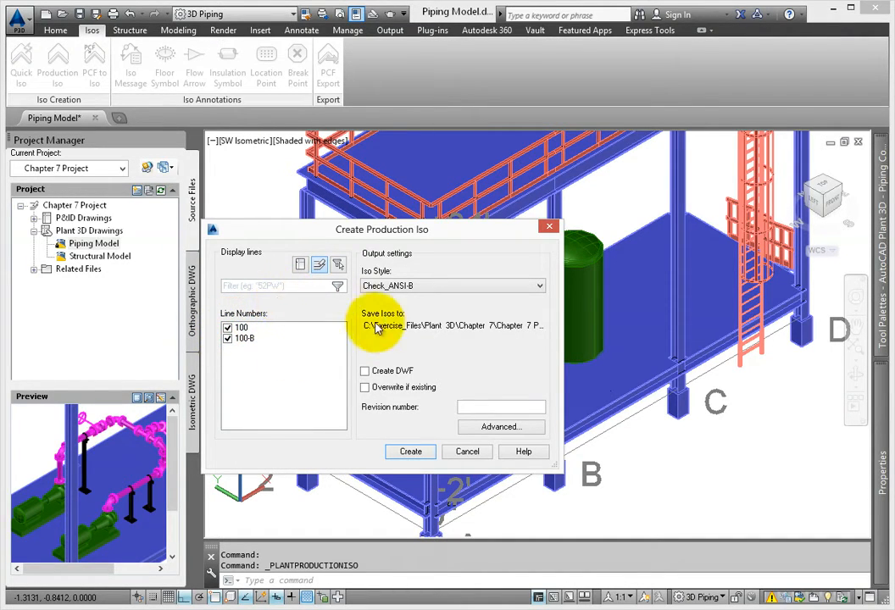
{"action": "mouse_move", "coordinate": [534, 284]}
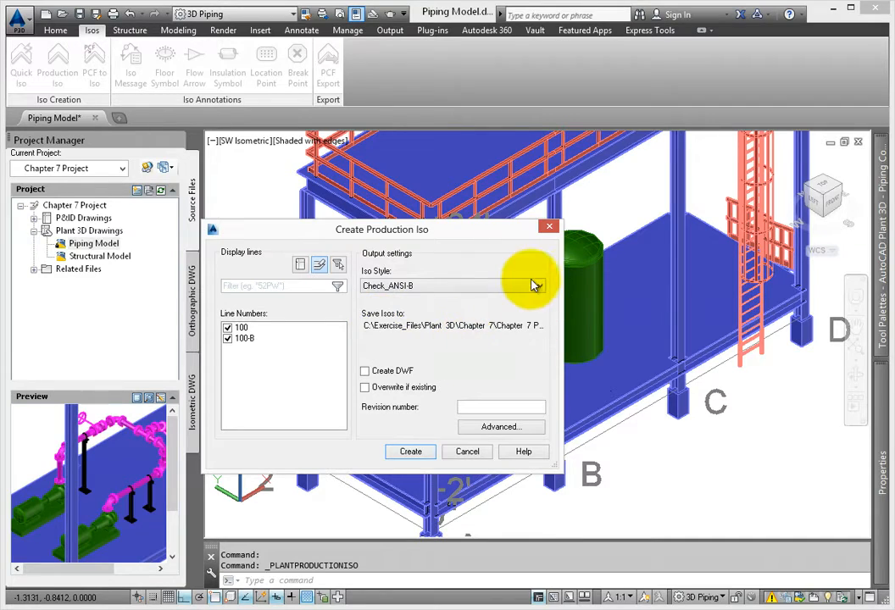
{"action": "left_click", "coordinate": [452, 285]}
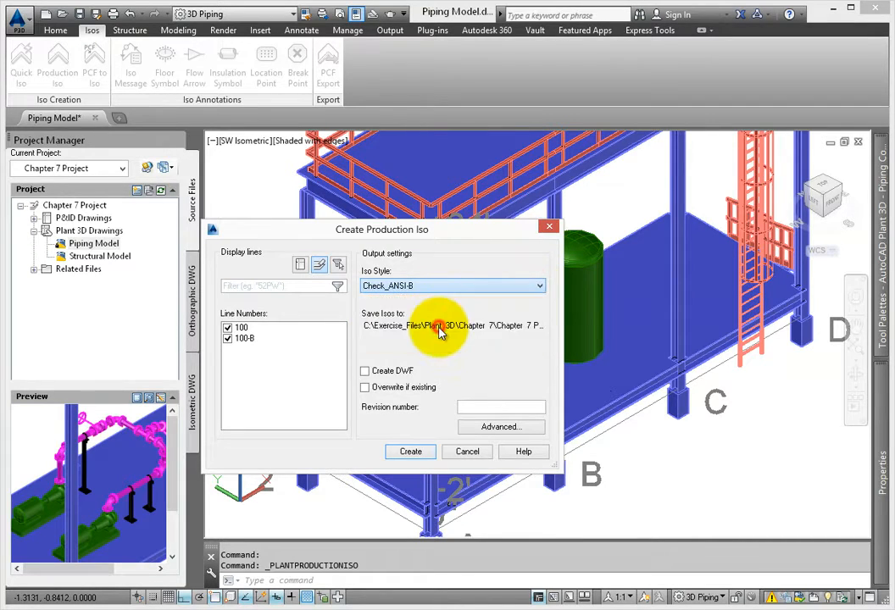
{"action": "left_click", "coordinate": [453, 285]}
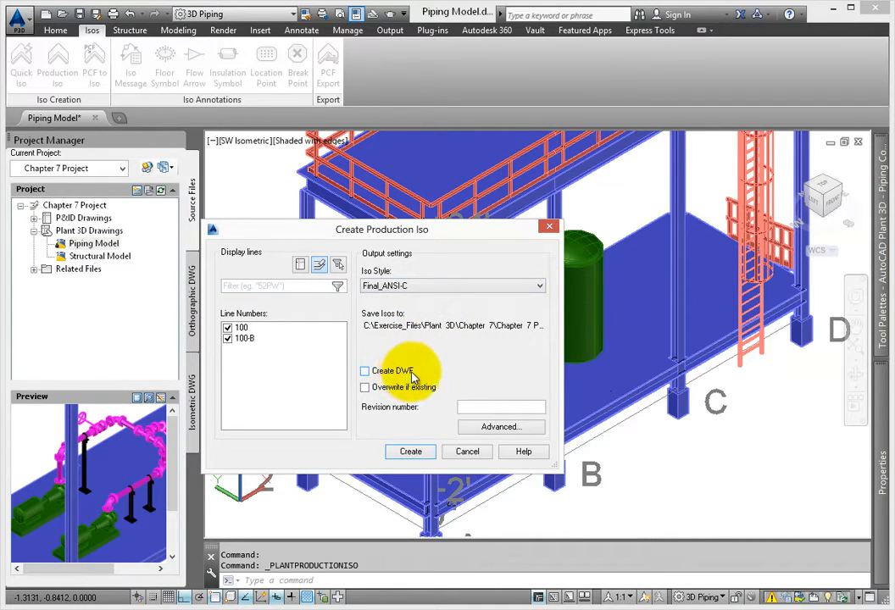
{"action": "mouse_move", "coordinate": [421, 393]}
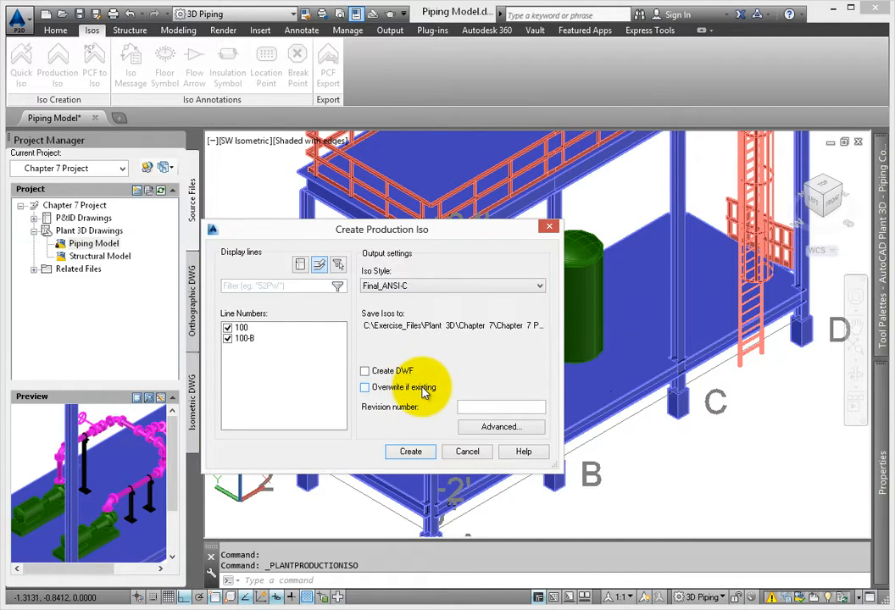
{"action": "mouse_move", "coordinate": [432, 420]}
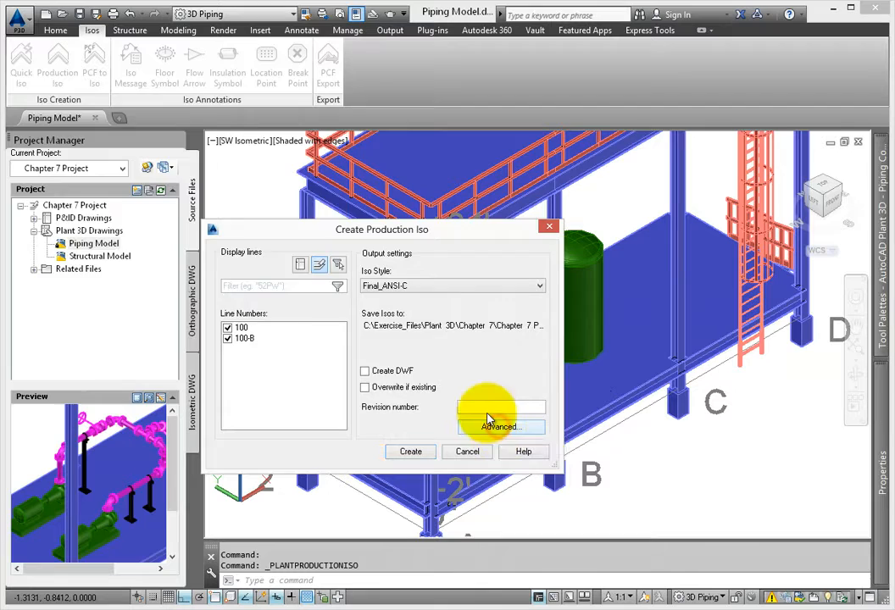
- In Advanced Iso Creation Options keep Create PCF off and export a BOM table on iso creation
{"action": "left_click", "coordinate": [500, 427]}
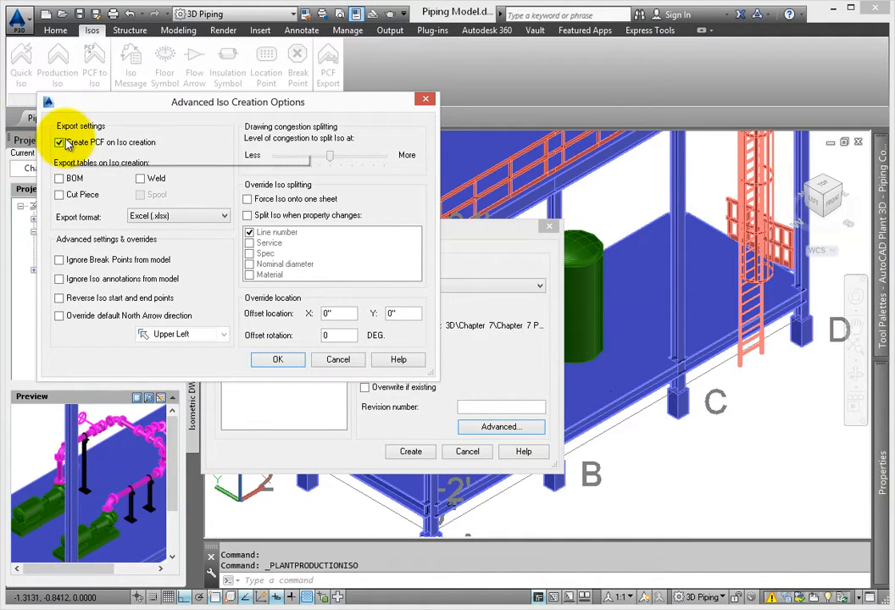
{"action": "mouse_move", "coordinate": [59, 142]}
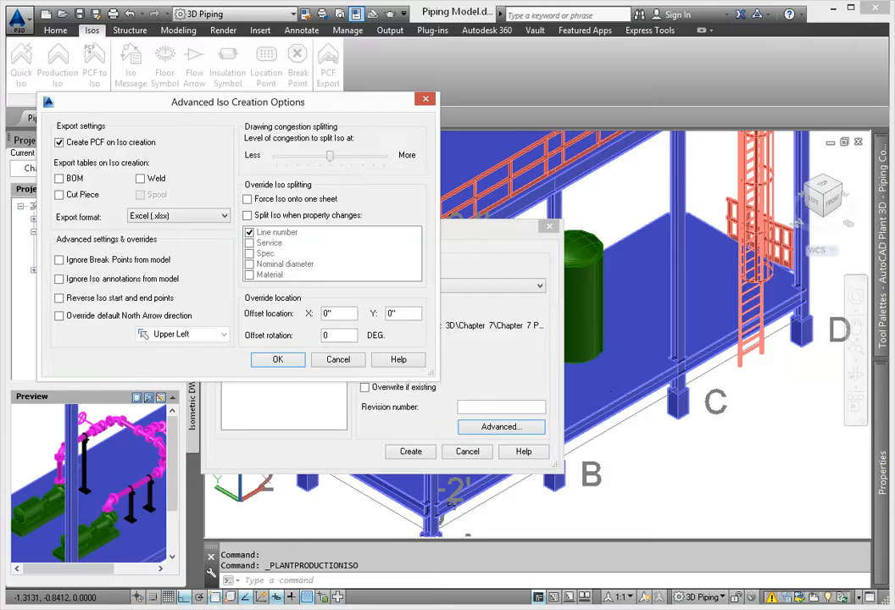
{"action": "left_click", "coordinate": [60, 143]}
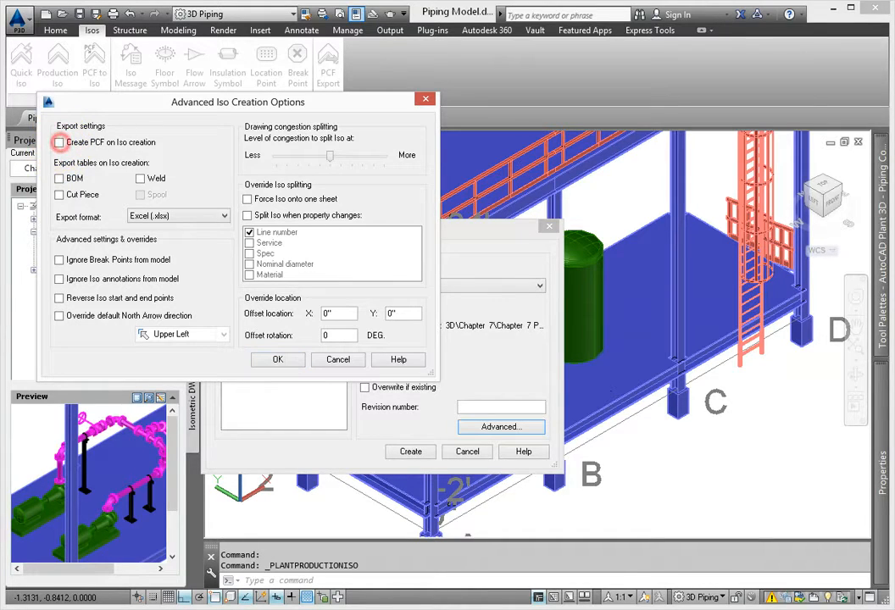
{"action": "left_click", "coordinate": [59, 142]}
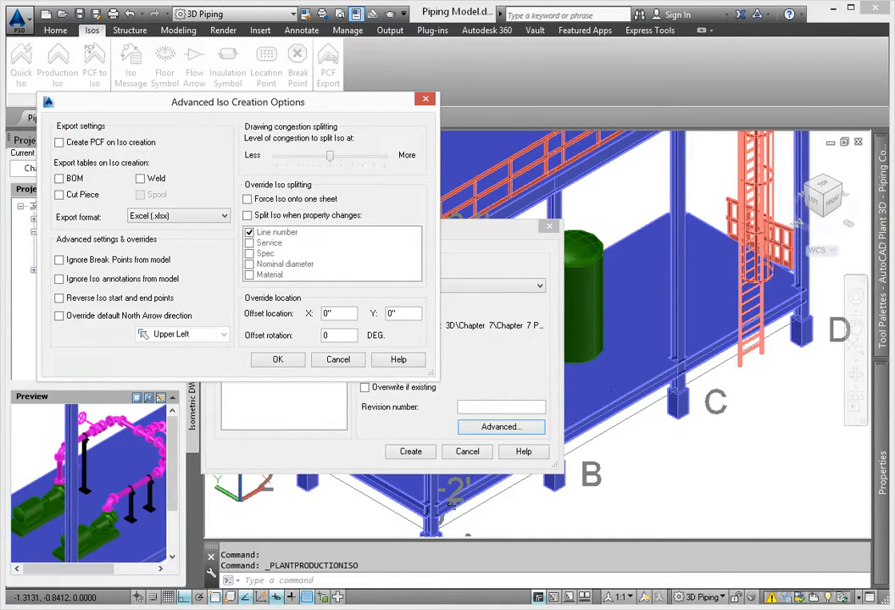
{"action": "left_click", "coordinate": [59, 178]}
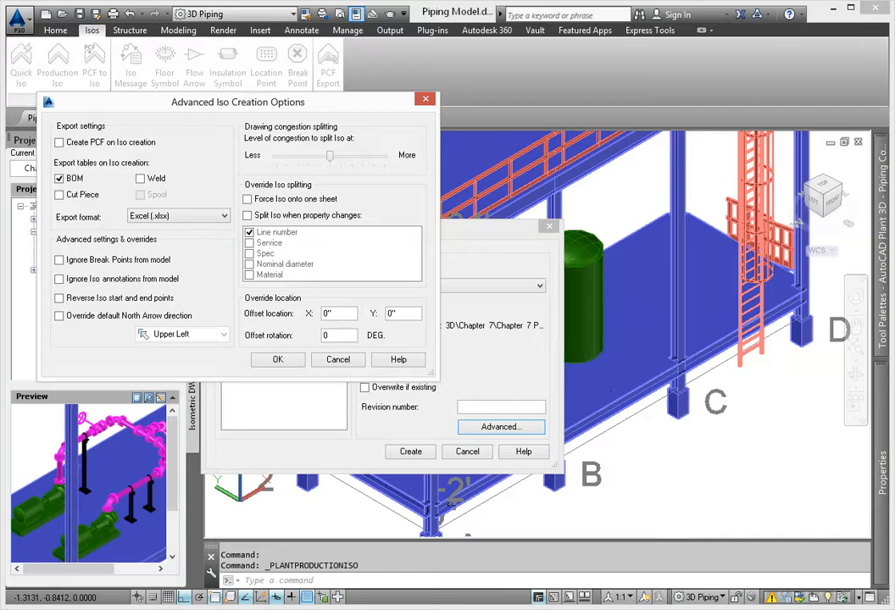
{"action": "mouse_move", "coordinate": [99, 269]}
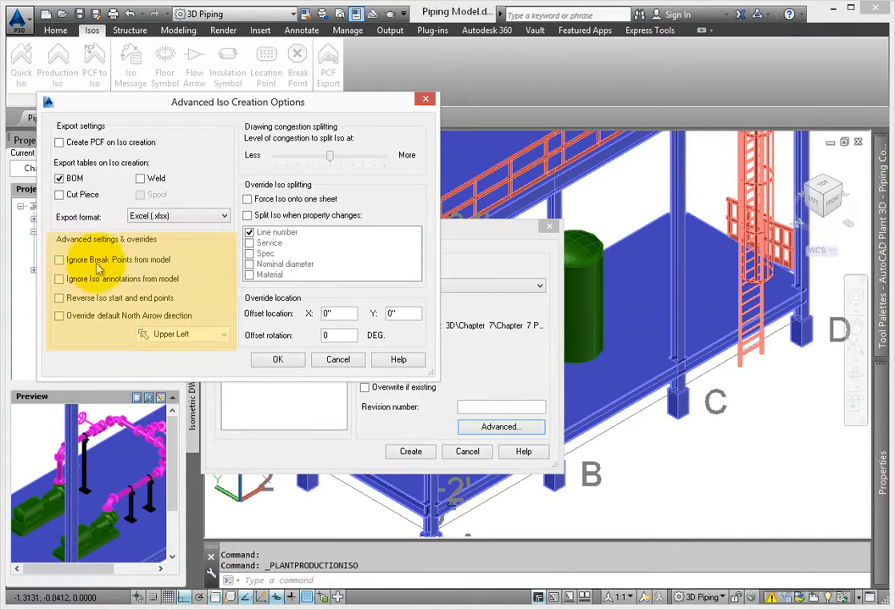
{"action": "mouse_move", "coordinate": [167, 285]}
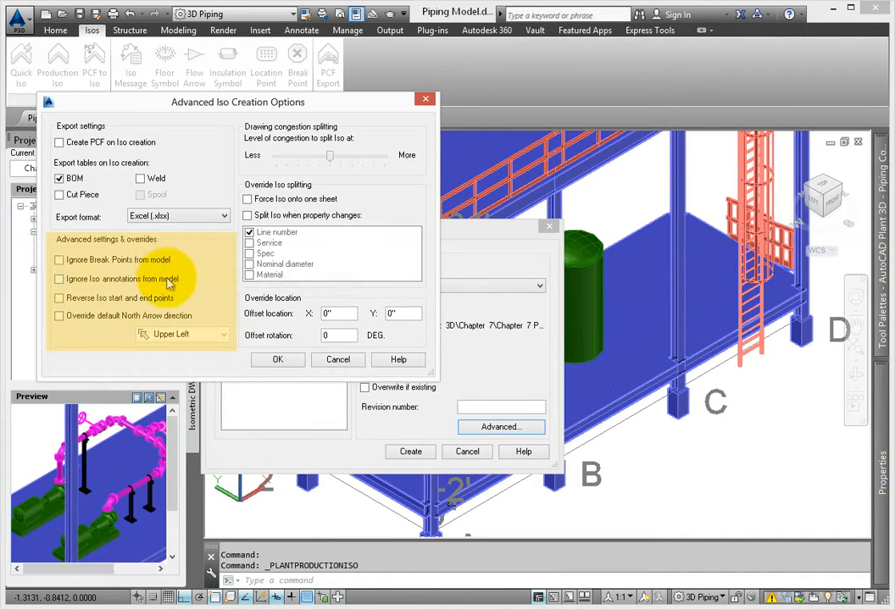
{"action": "mouse_move", "coordinate": [168, 281]}
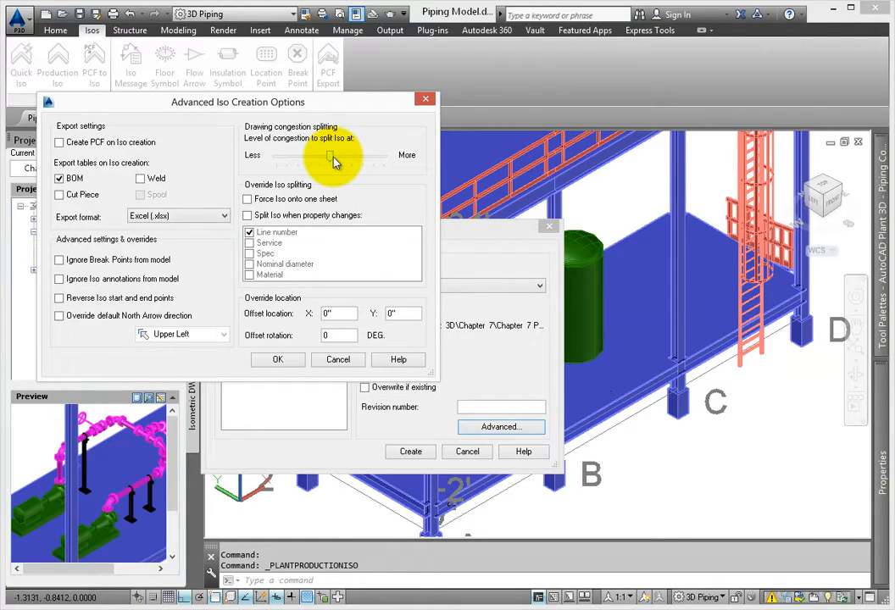
- Split isos when line number or service changes and accept the advanced options
{"action": "left_click_drag", "start_coordinate": [332, 158], "coordinate": [322, 157]}
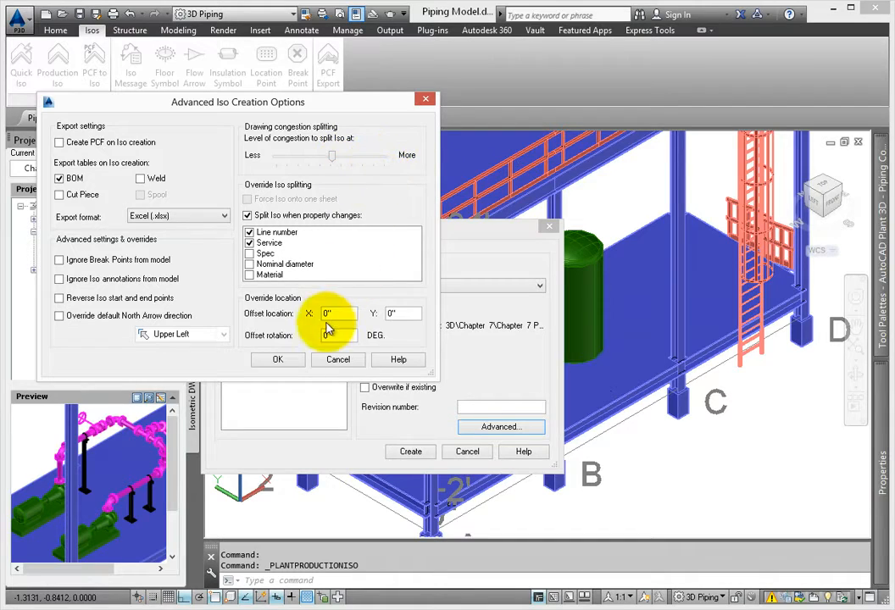
{"action": "left_click", "coordinate": [278, 359]}
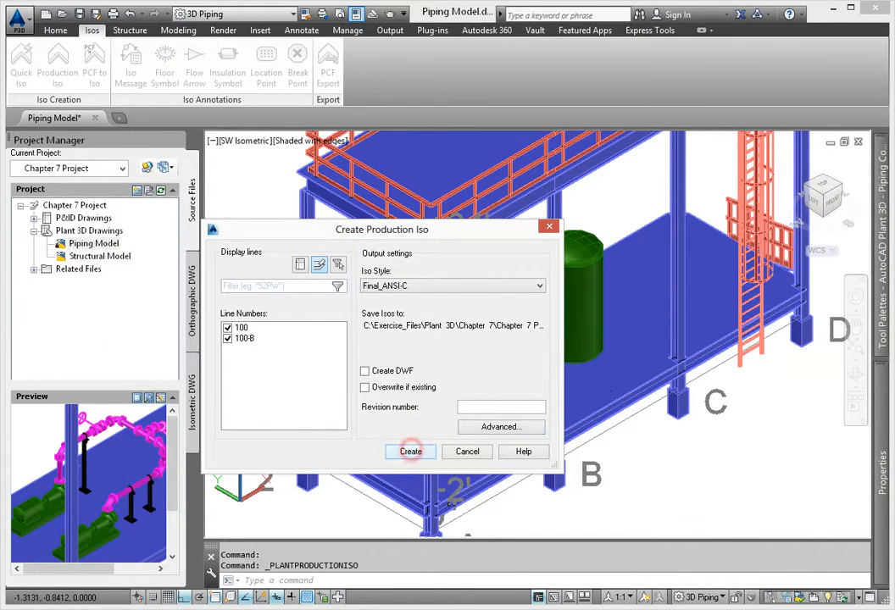
- Create the Final_ANSI-C isos for lines 100 and 100-B and expand the Isometric Drawings folders
{"action": "left_click", "coordinate": [410, 451]}
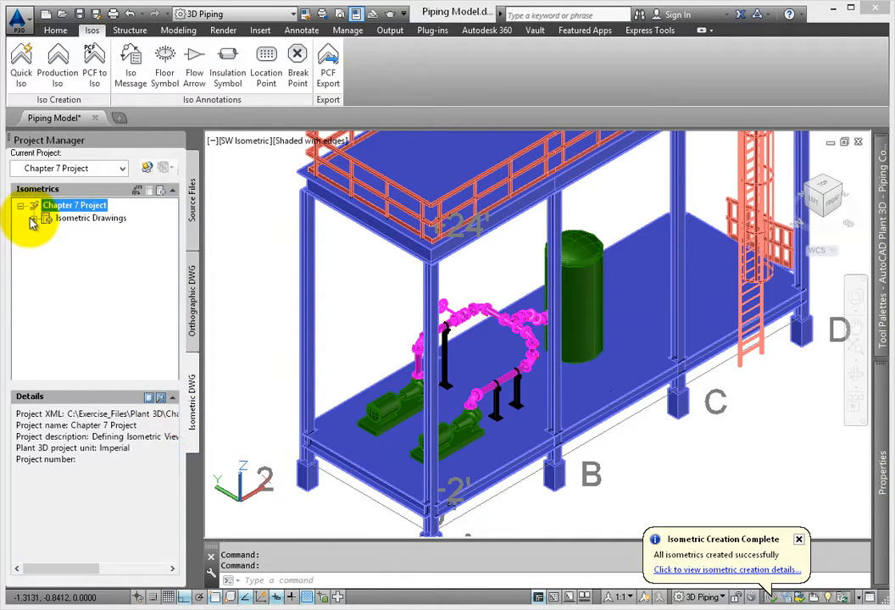
{"action": "left_click", "coordinate": [32, 217]}
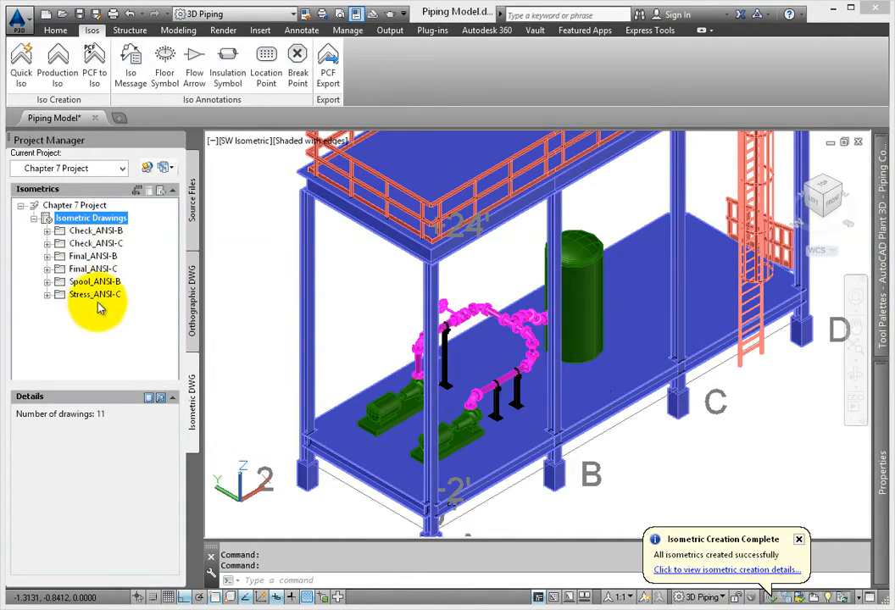
{"action": "mouse_move", "coordinate": [152, 251]}
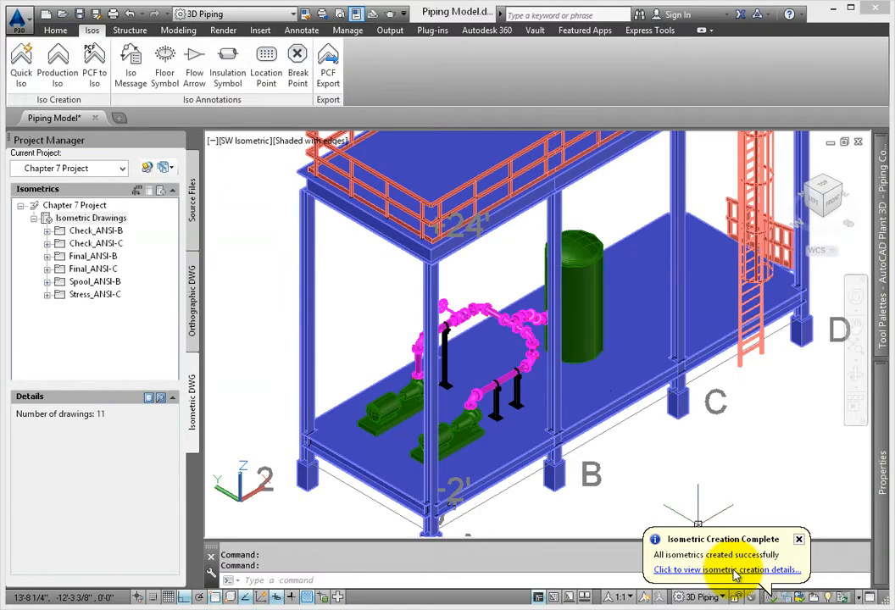
- Review the creation details, dismiss the results, and open iso drawing 100-1-1 under Final_ANSI-C
{"action": "left_click", "coordinate": [725, 569]}
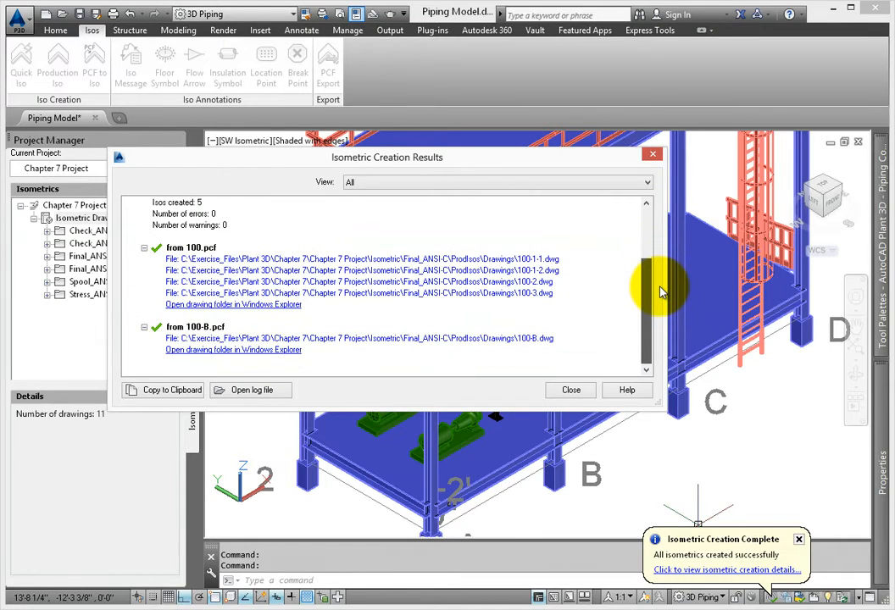
{"action": "mouse_move", "coordinate": [630, 279]}
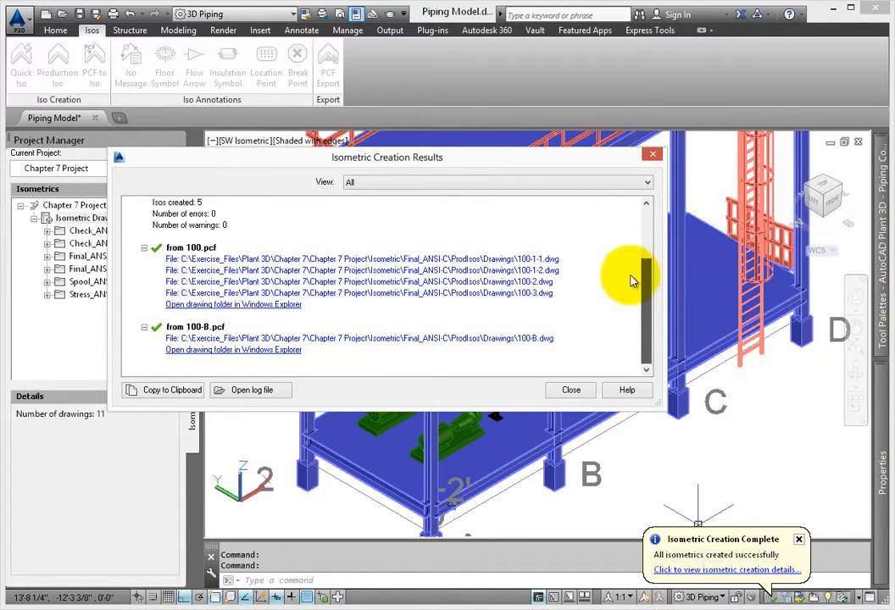
{"action": "left_click", "coordinate": [569, 390]}
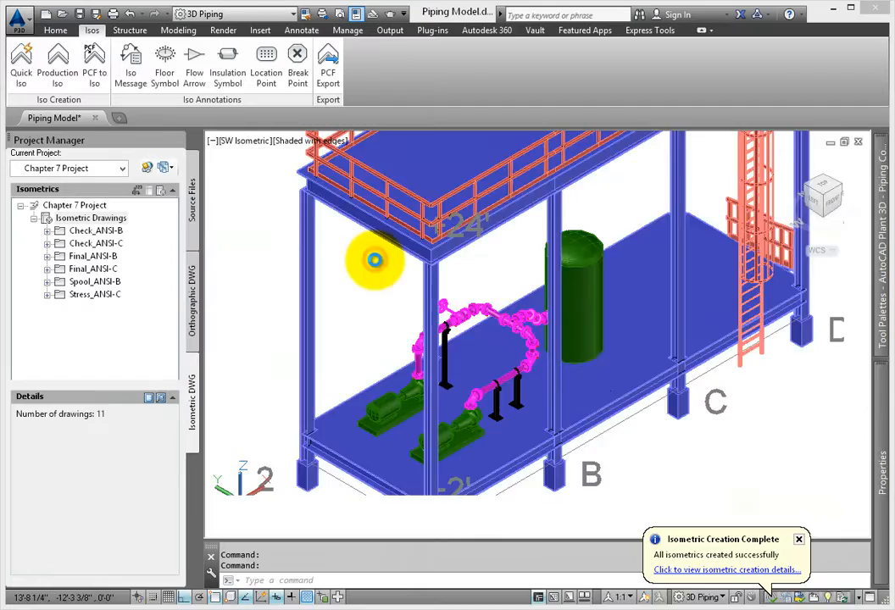
{"action": "double_click", "coordinate": [108, 293]}
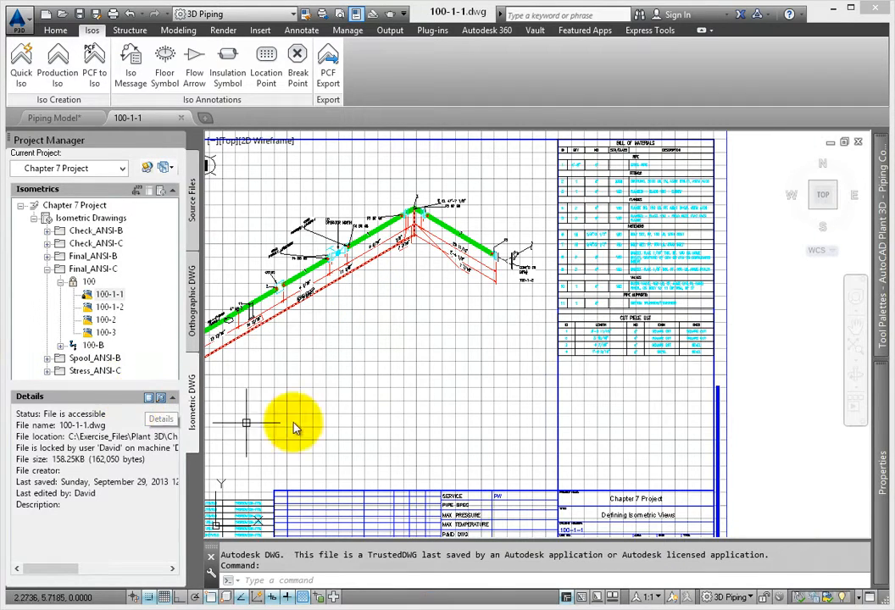
{"action": "mouse_move", "coordinate": [432, 371]}
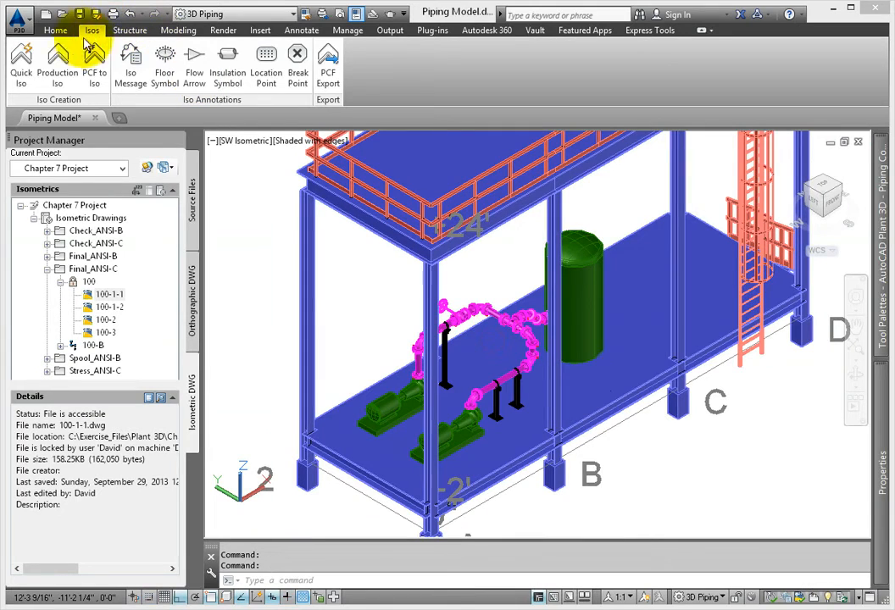
- Create a Spool_ANSI-B production iso for line 100-B
{"action": "left_click", "coordinate": [58, 66]}
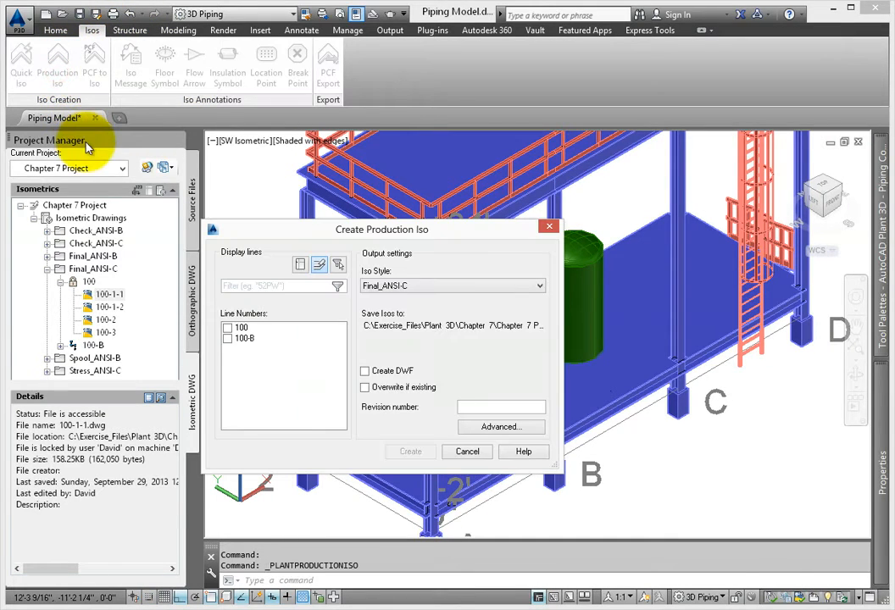
{"action": "left_click", "coordinate": [539, 284]}
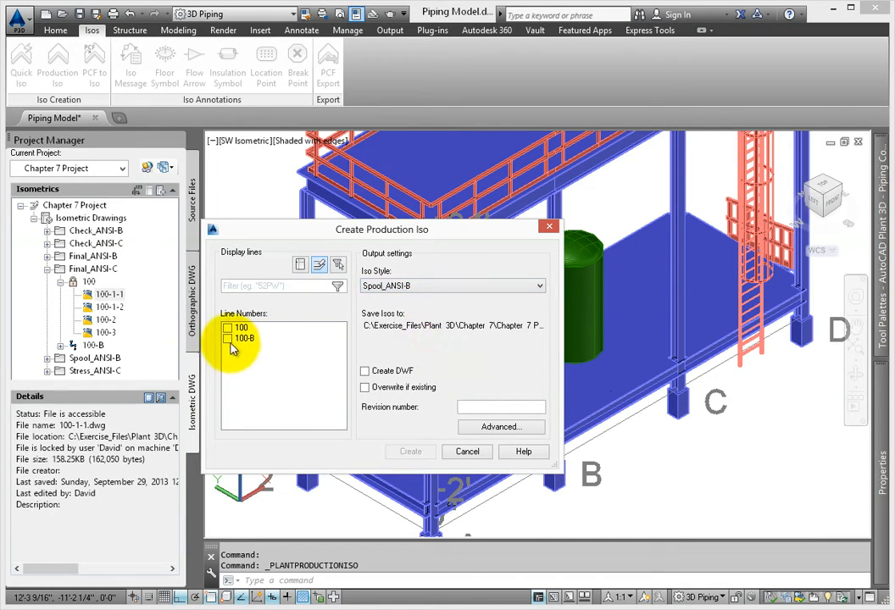
{"action": "left_click", "coordinate": [227, 339]}
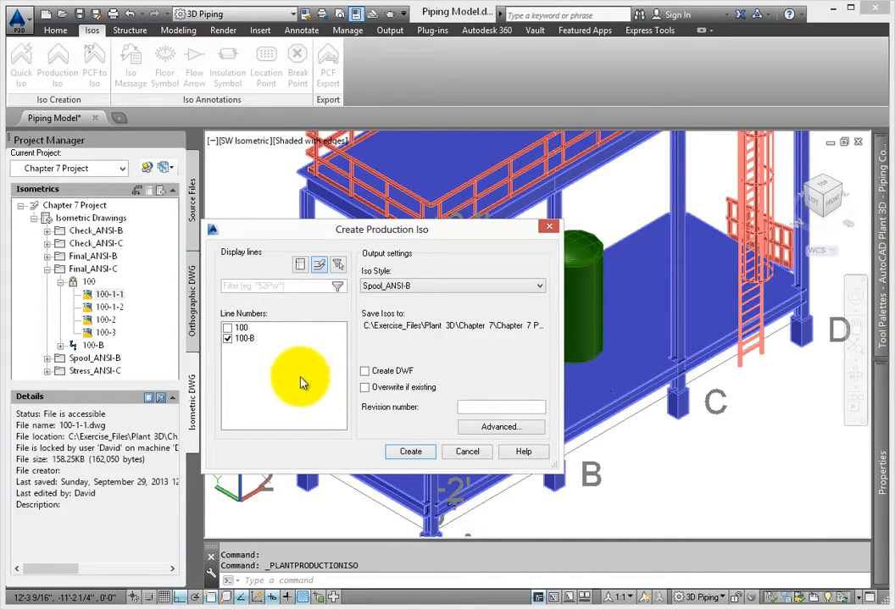
{"action": "mouse_move", "coordinate": [410, 451]}
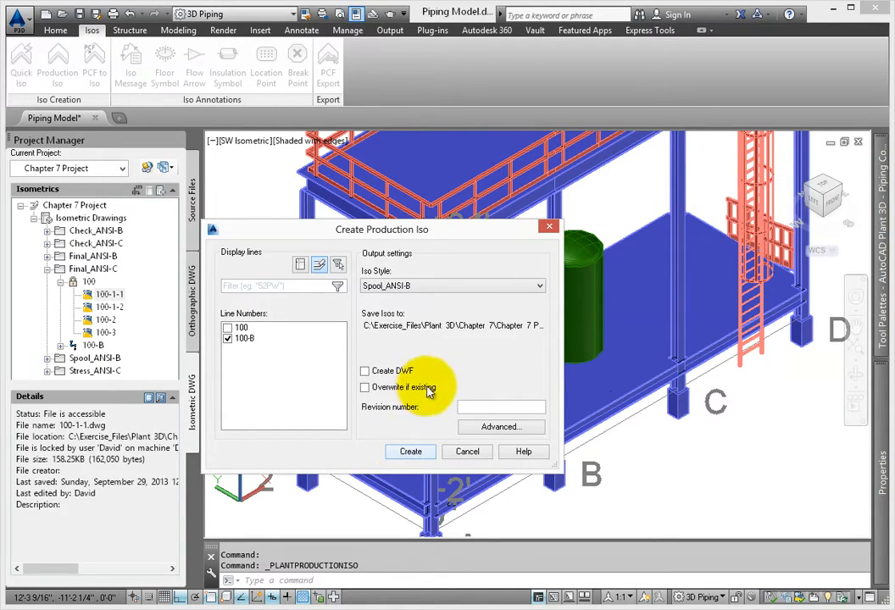
{"action": "mouse_move", "coordinate": [410, 427]}
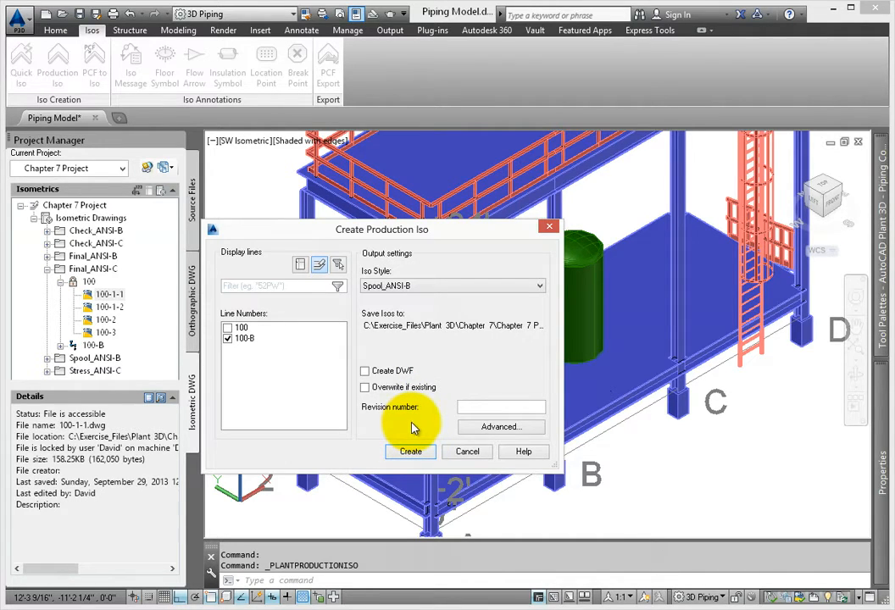
{"action": "left_click", "coordinate": [410, 450]}
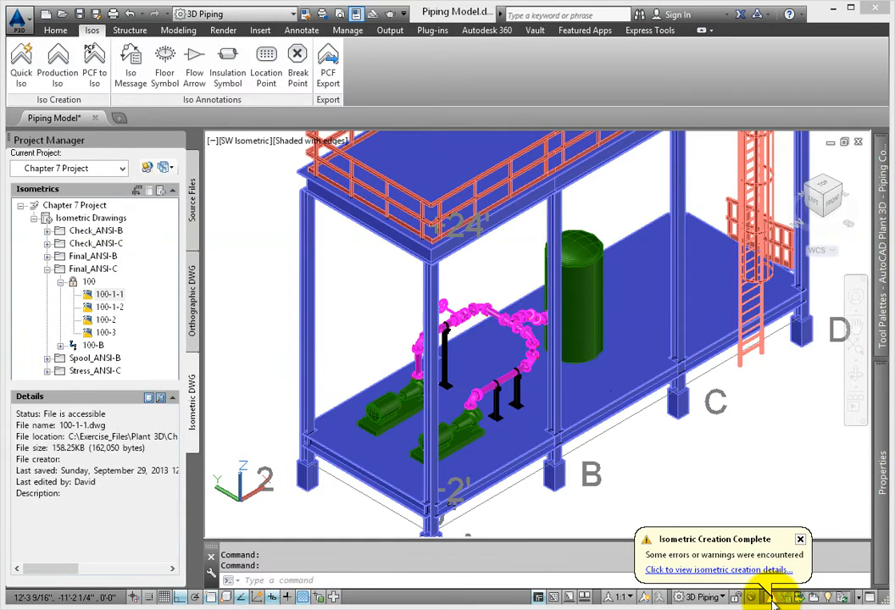
- View the warning details for line 100-B and open the iso creation log file
{"action": "left_click", "coordinate": [716, 569]}
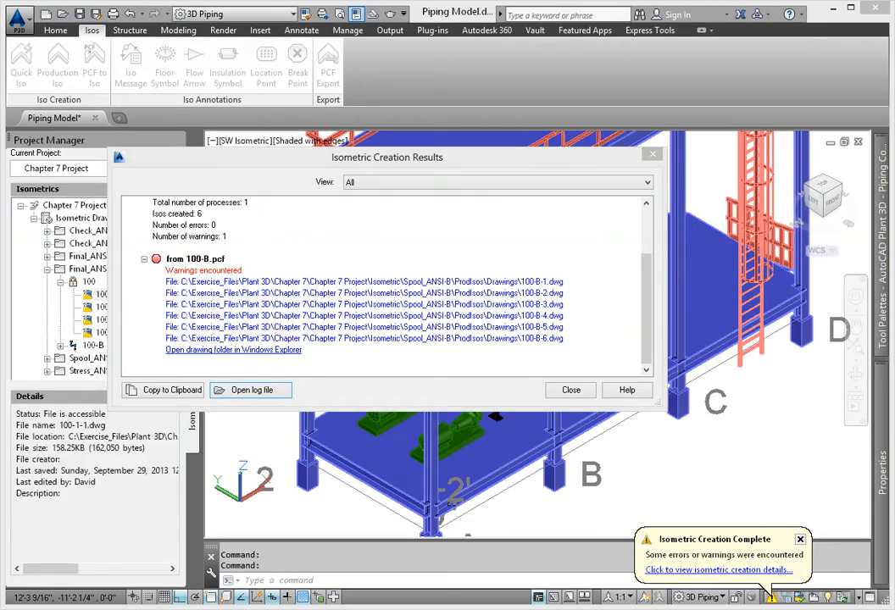
{"action": "left_click", "coordinate": [251, 390]}
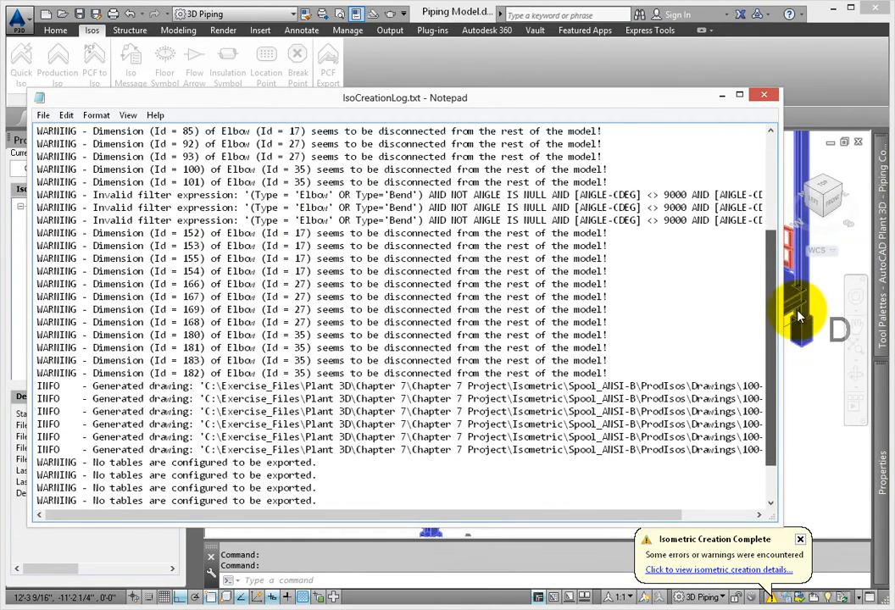
- Read through the warnings in IsoCreationLog.txt in Notepad
{"action": "scroll", "scroll_direction": "down", "scroll_amount": 3}
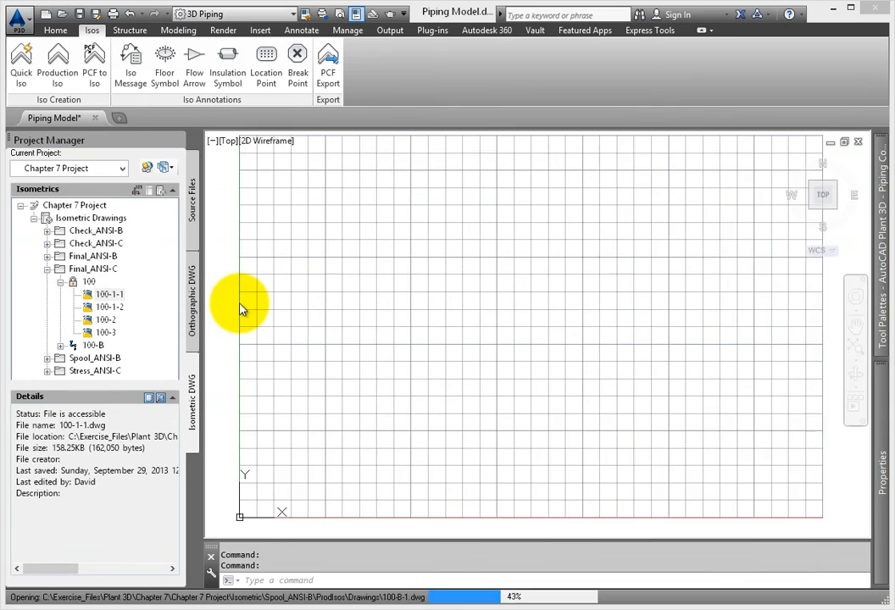
- Open Spool_ANSI-B iso drawing 100-B-1 from Project Manager
{"action": "double_click", "coordinate": [109, 295]}
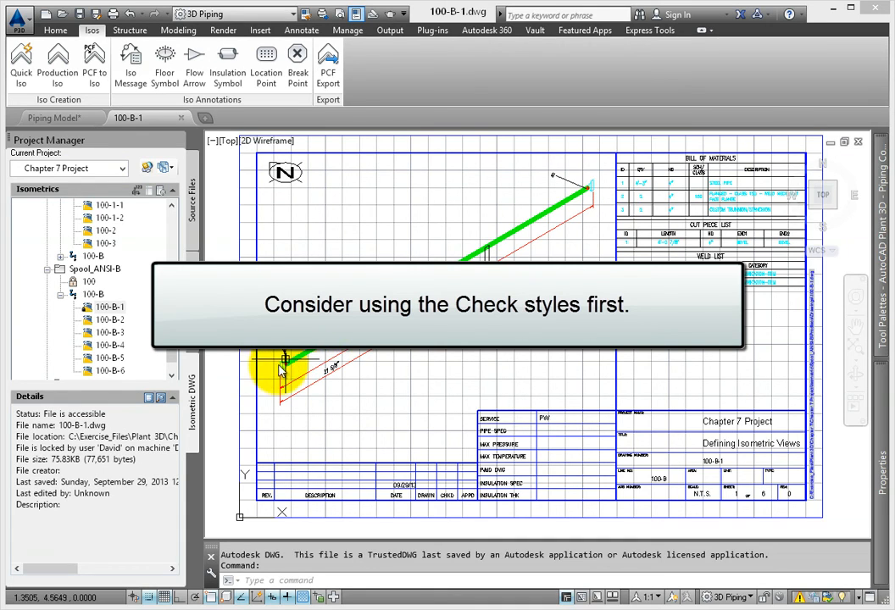
- Start a new production iso run and list the available iso styles
{"action": "left_click", "coordinate": [57, 64]}
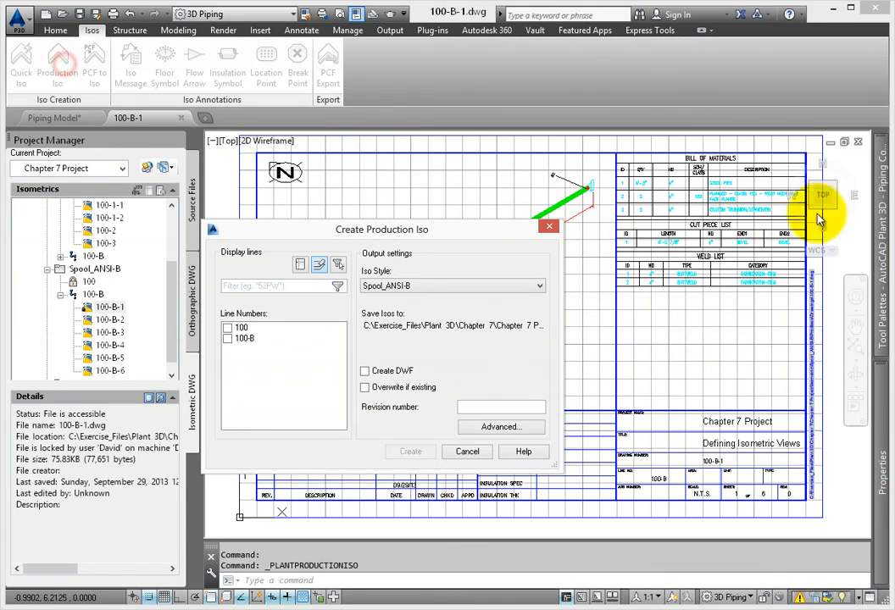
{"action": "left_click", "coordinate": [539, 285]}
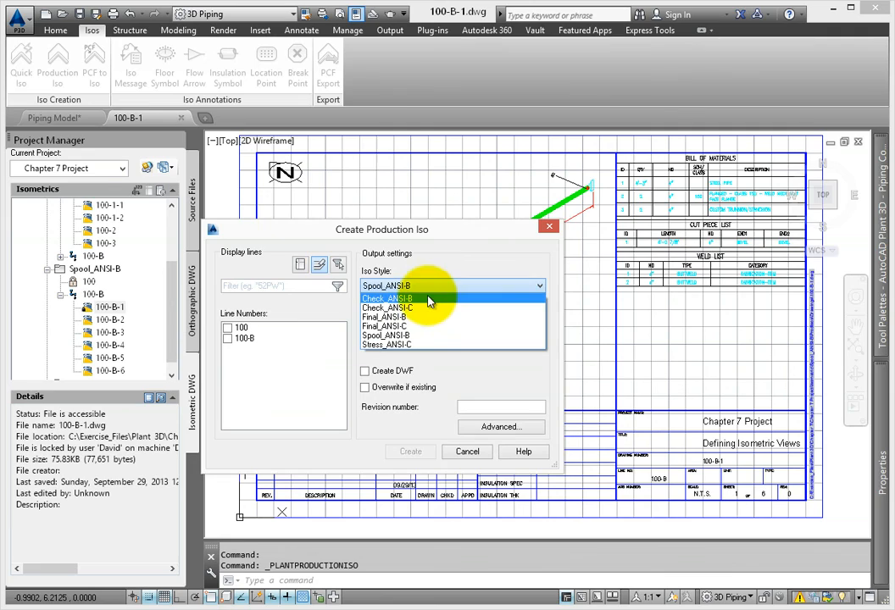